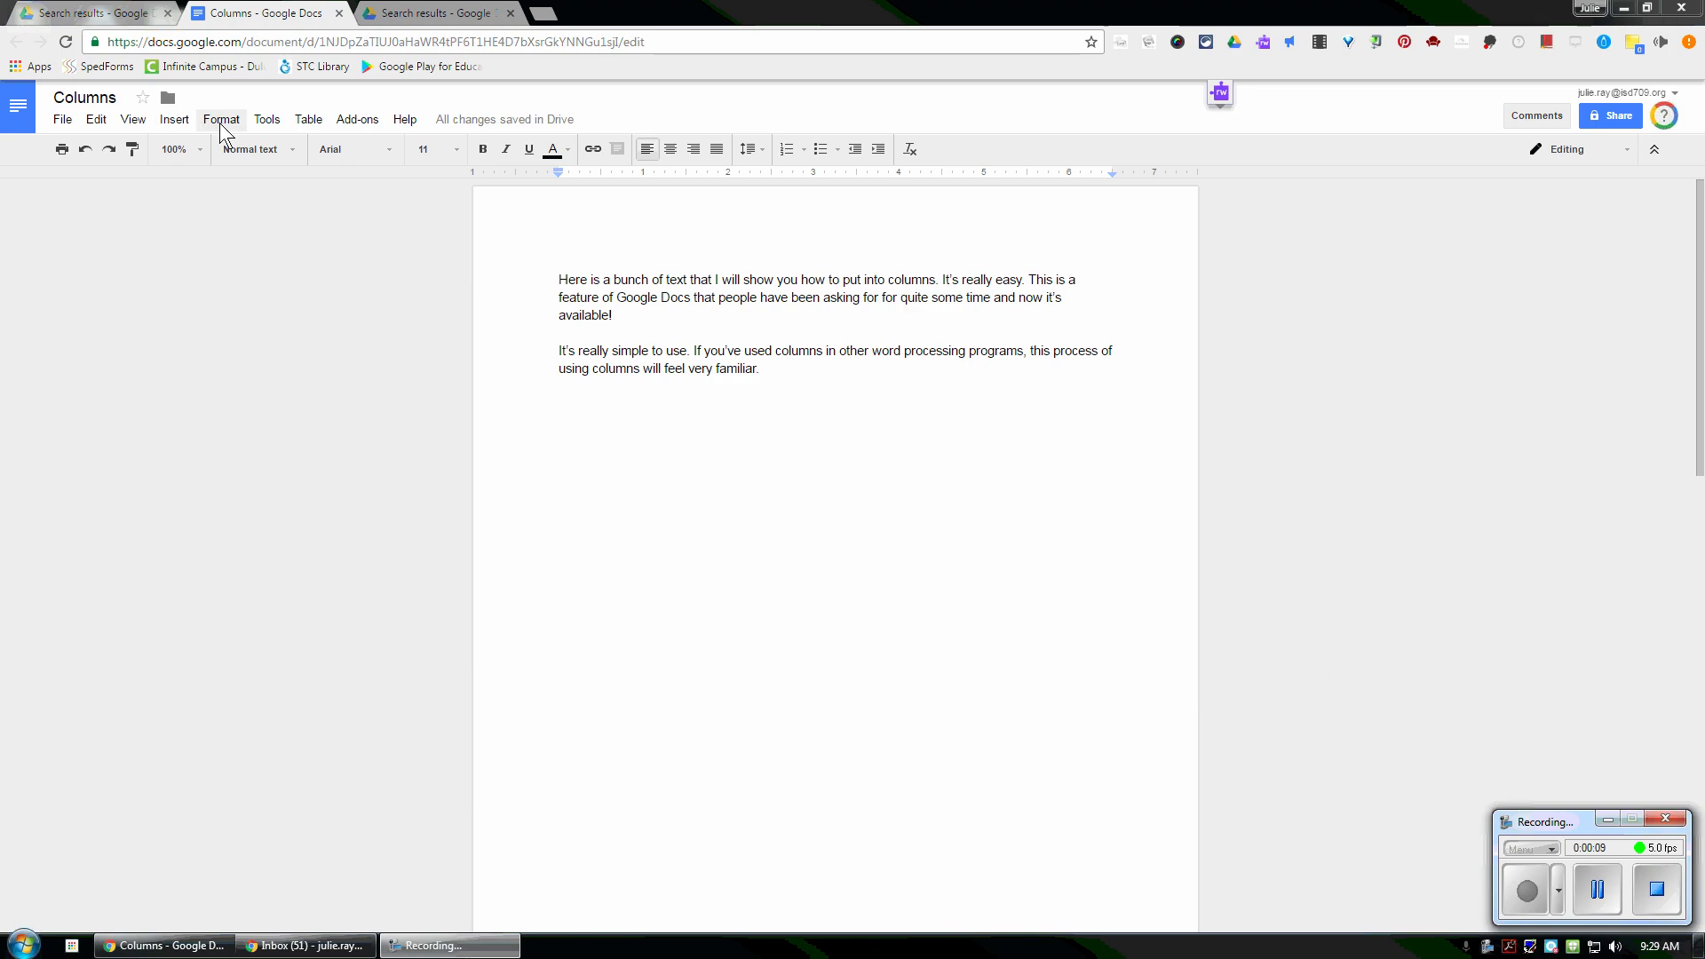
Open the Format menu to reach the Columns presets.
click(220, 119)
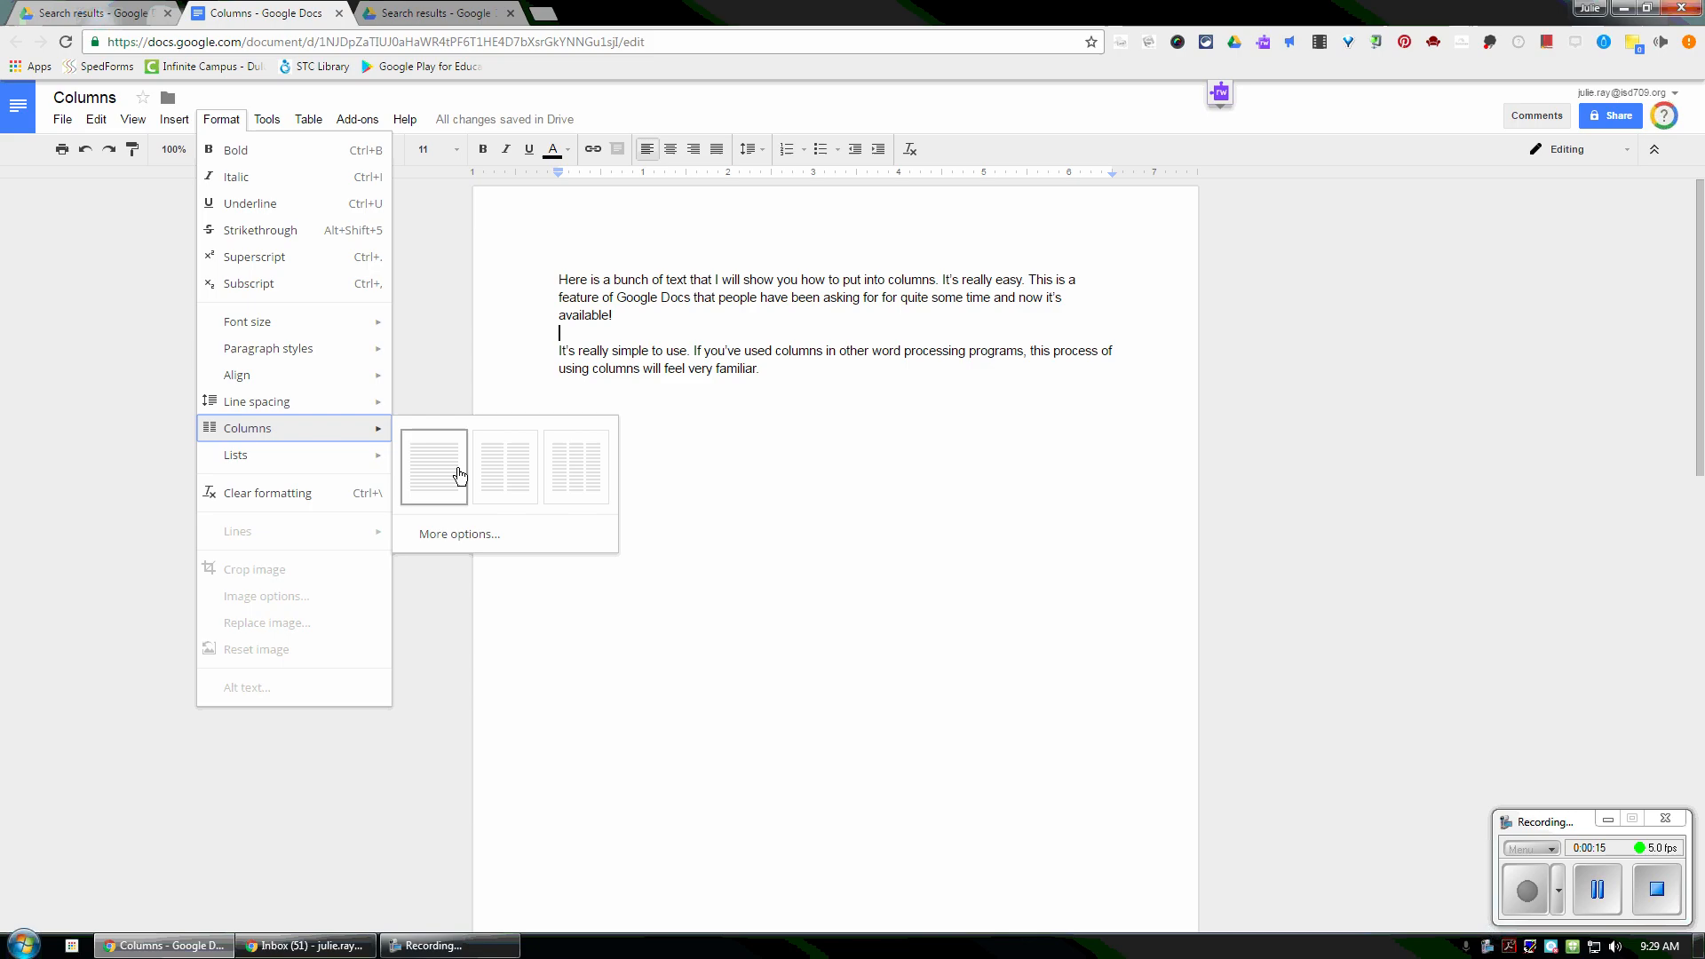
mouse_move(503, 467)
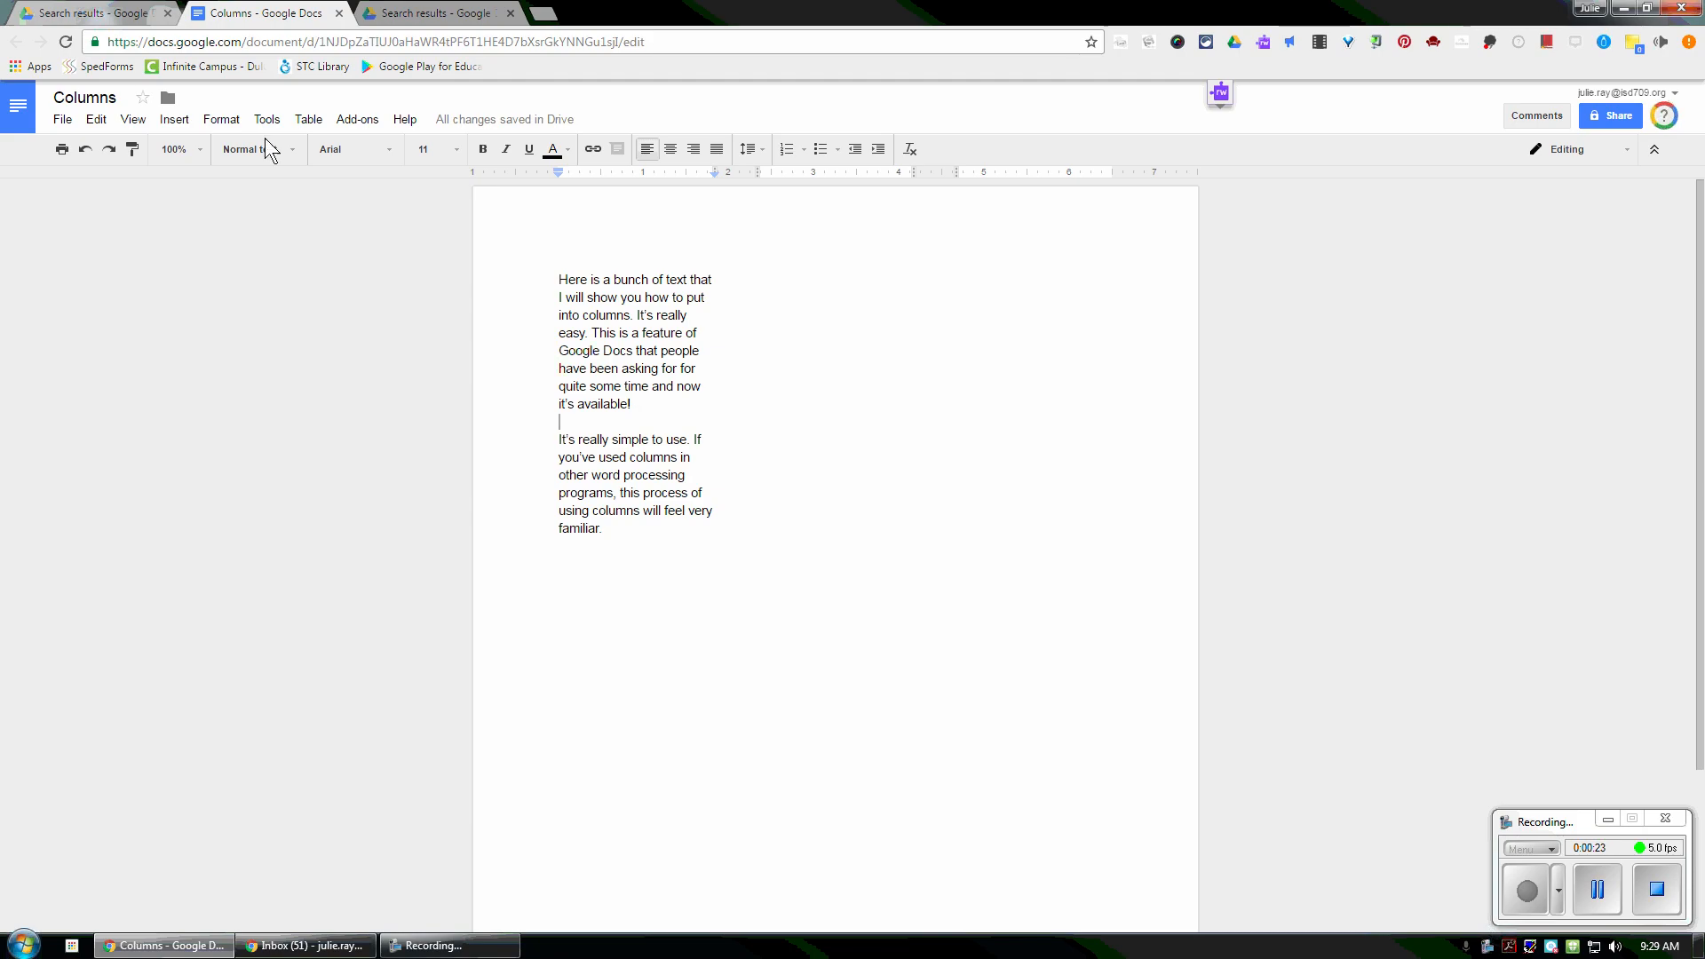
mouse_move(174, 119)
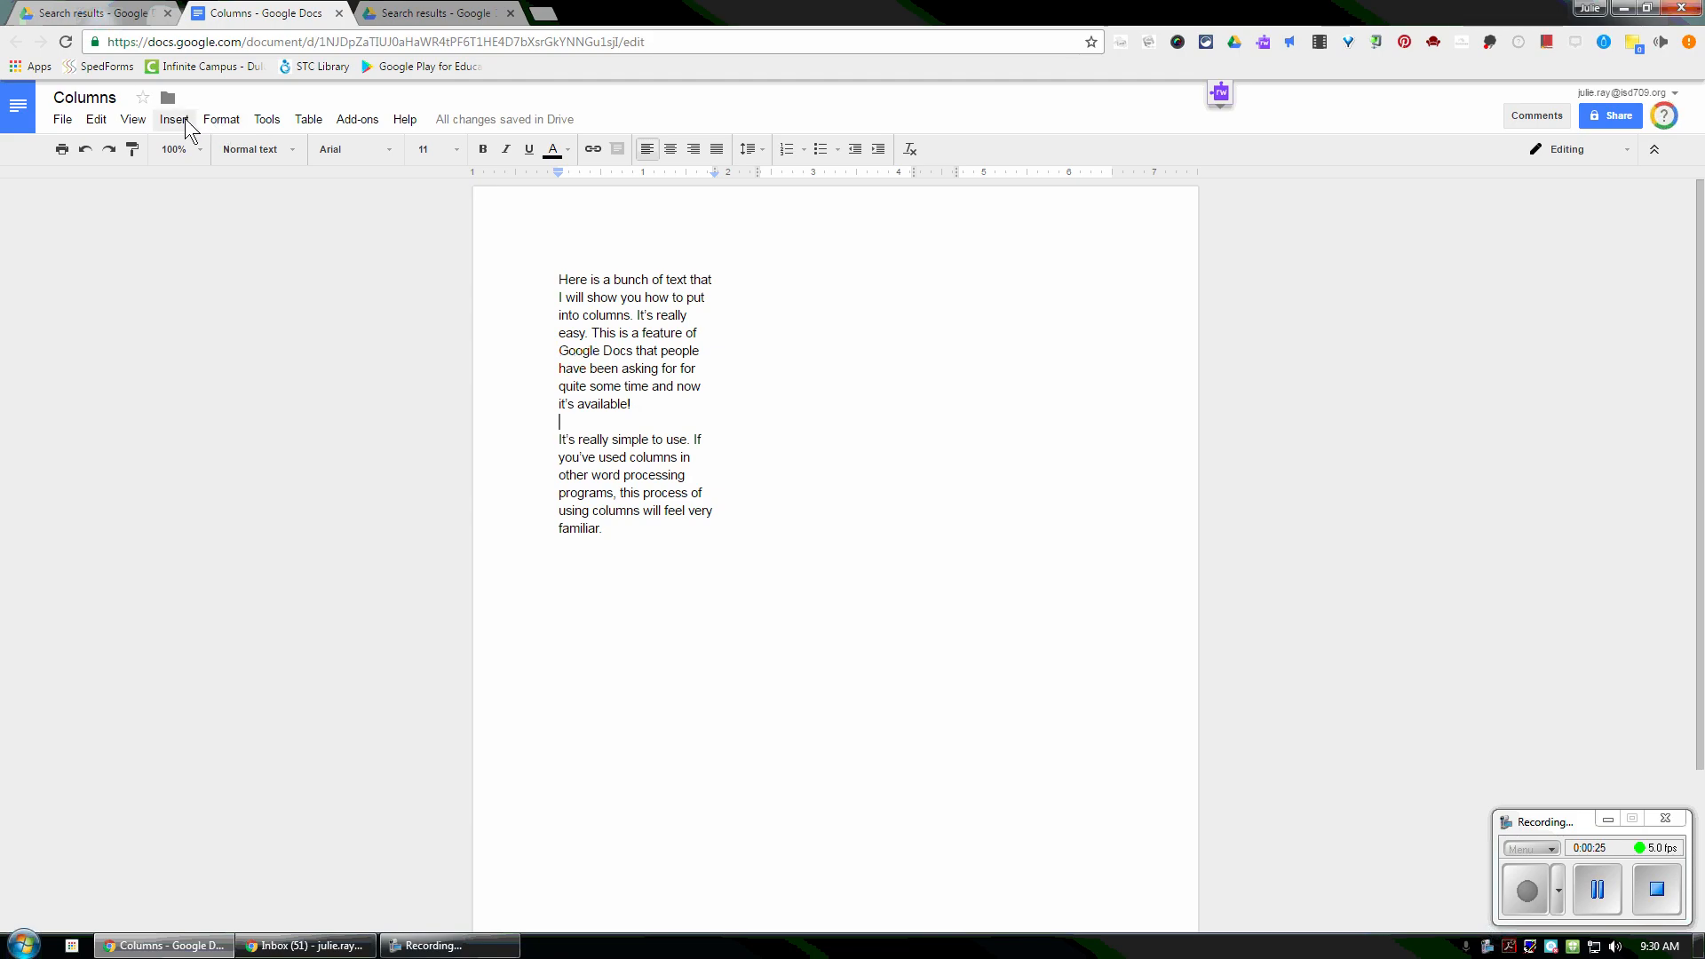
Insert a column break so the second paragraph moves to the second column.
click(172, 119)
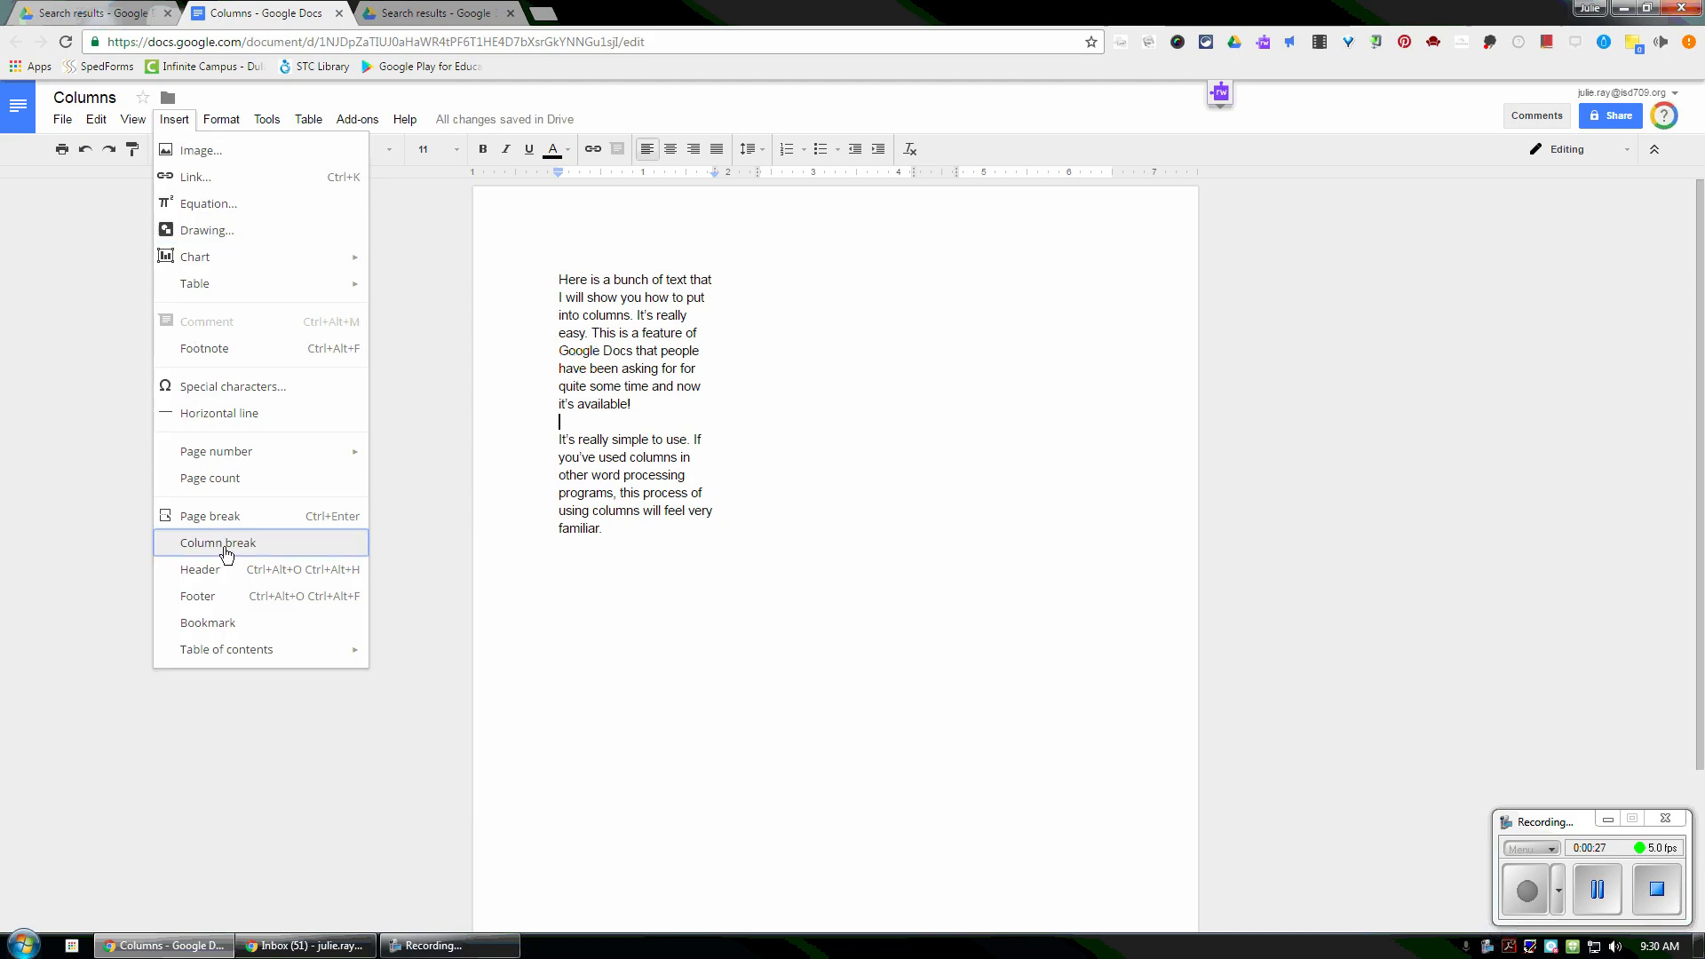
click(217, 544)
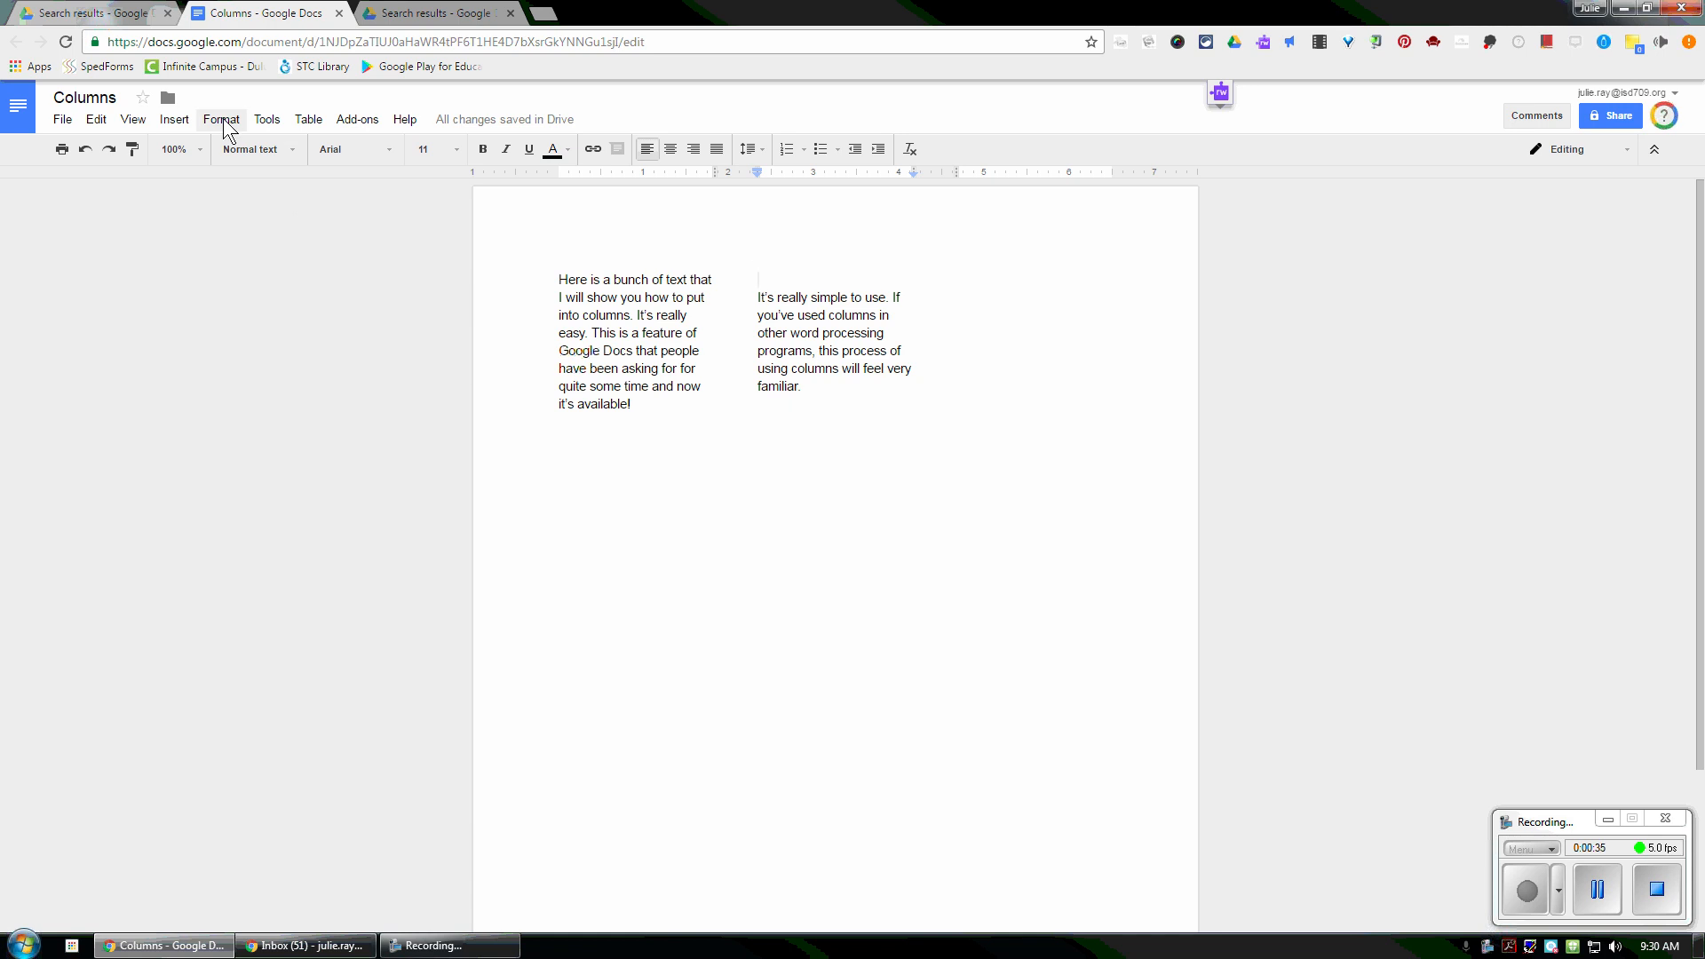
click(220, 119)
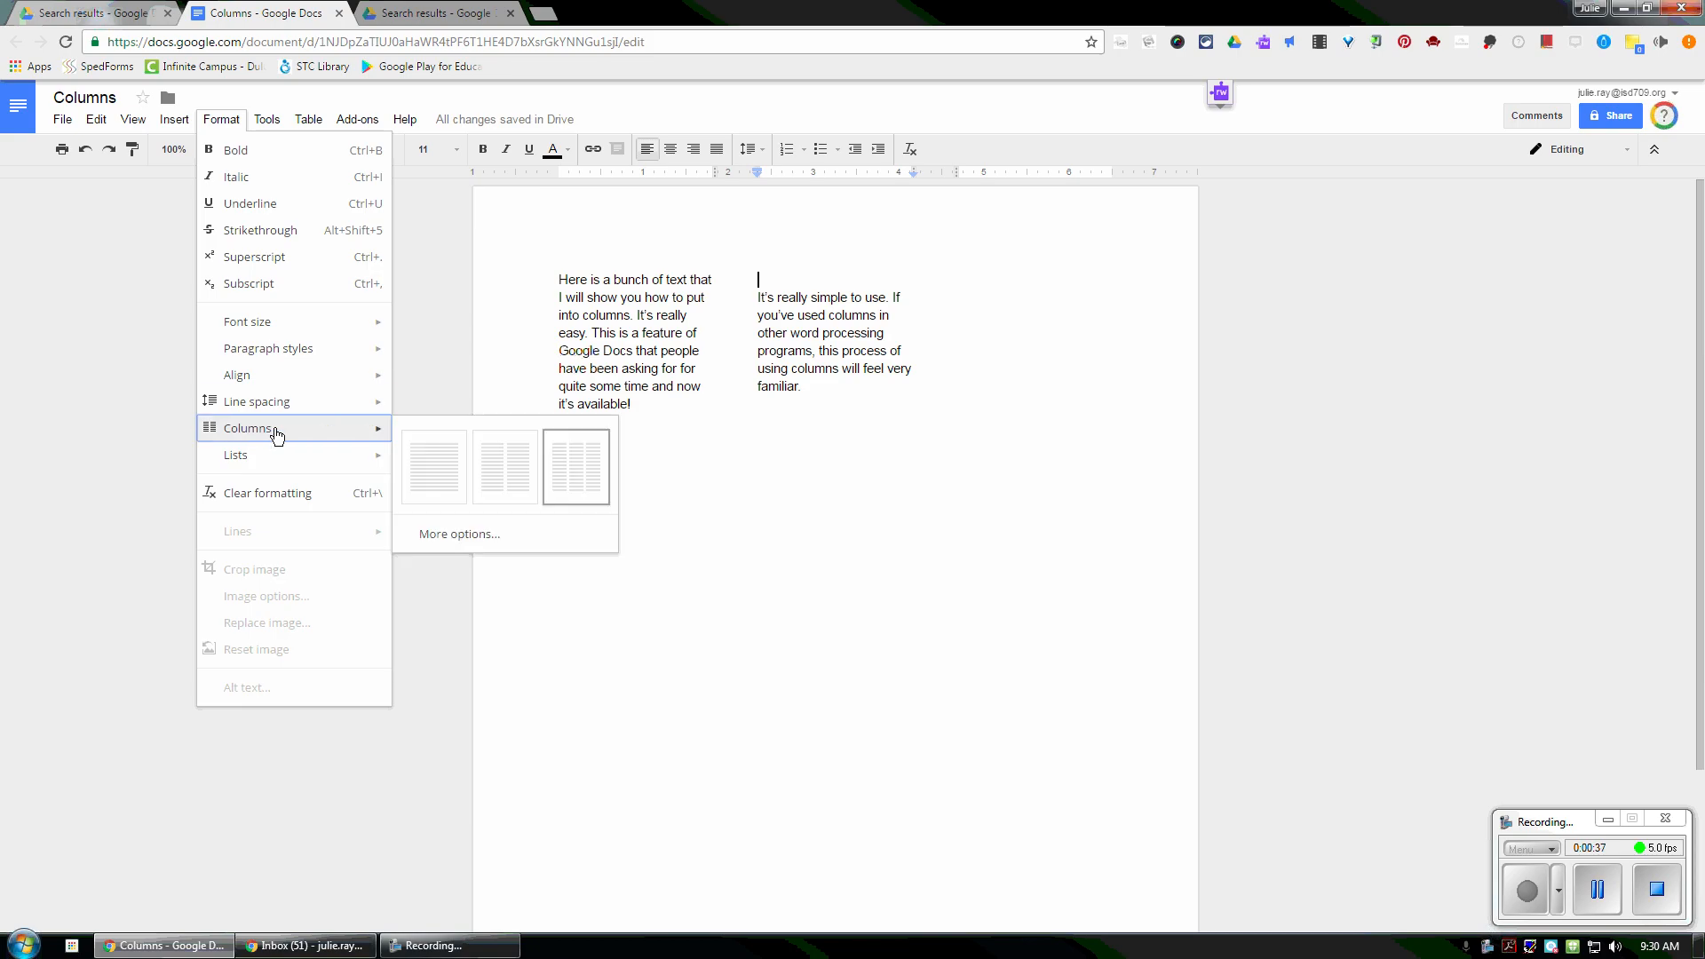
In More options, set 3 columns with Line between columns and apply.
click(457, 533)
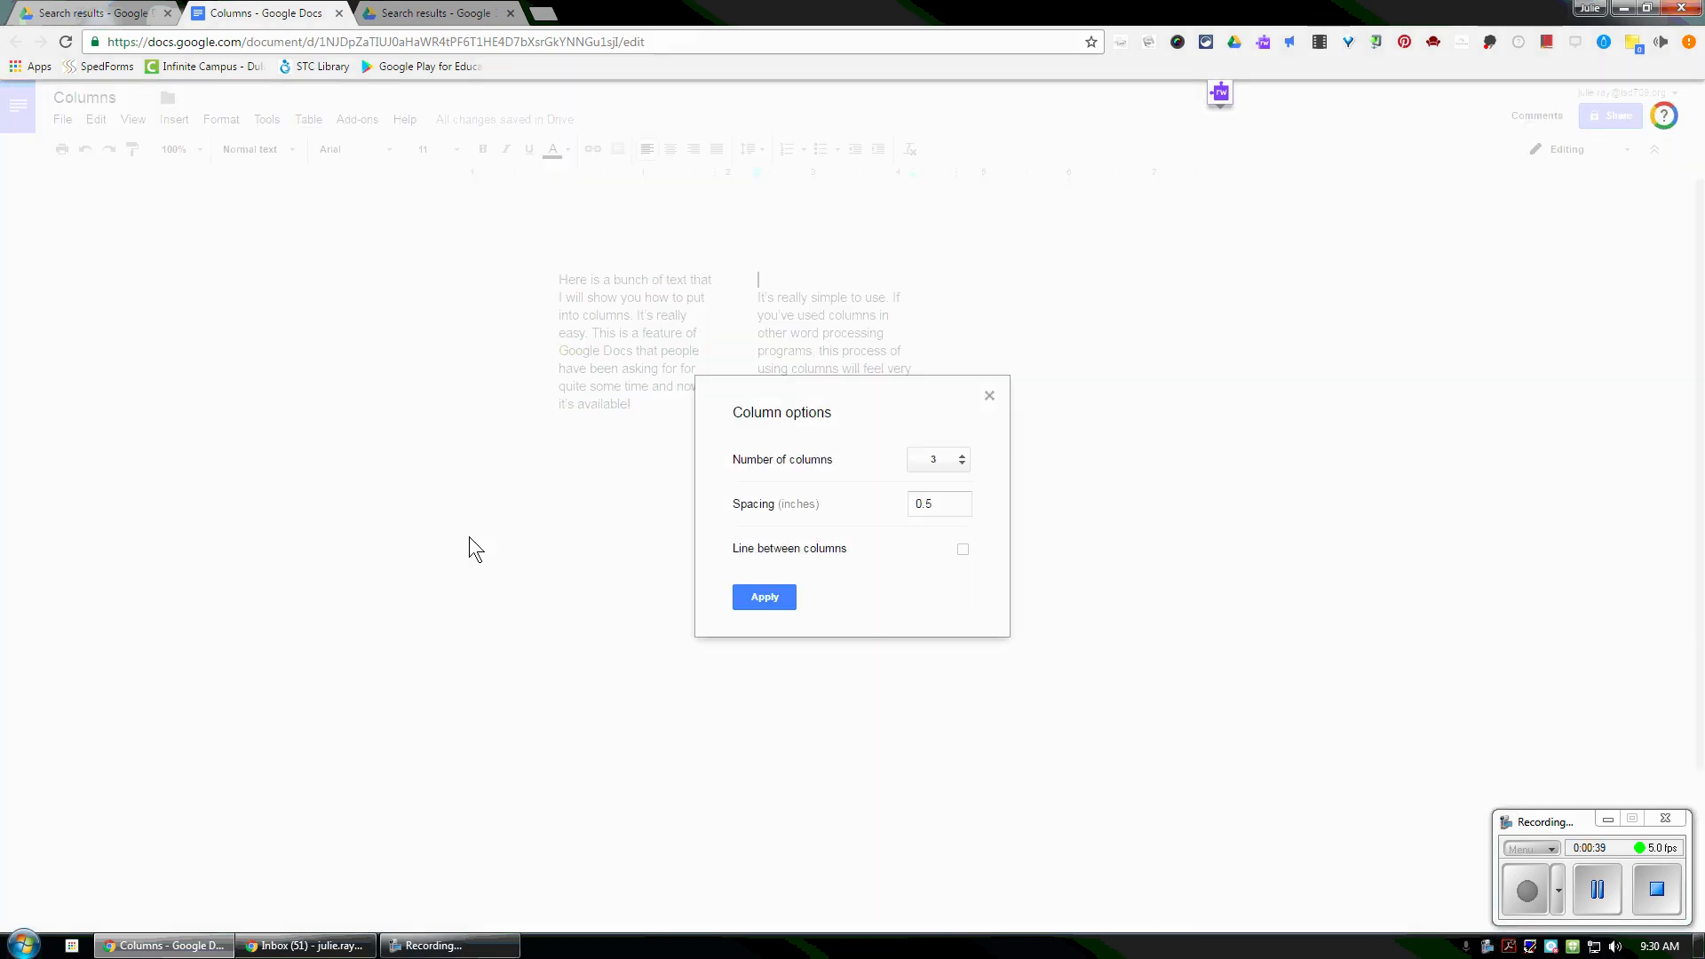
click(937, 458)
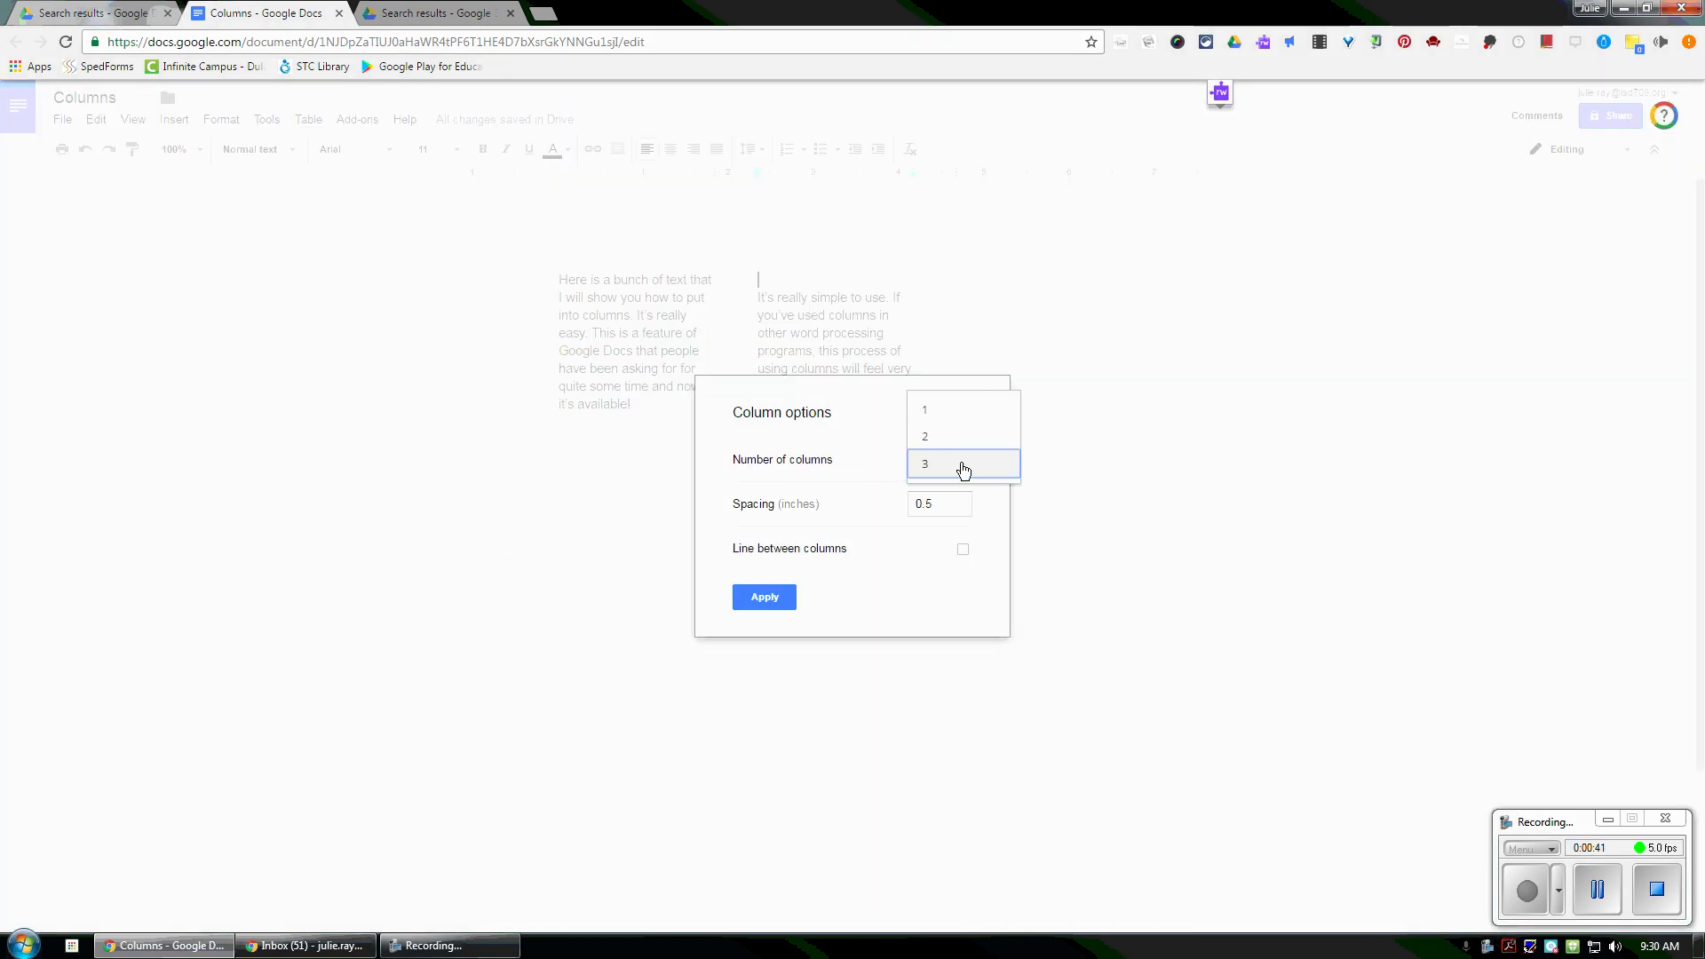
mouse_move(939, 503)
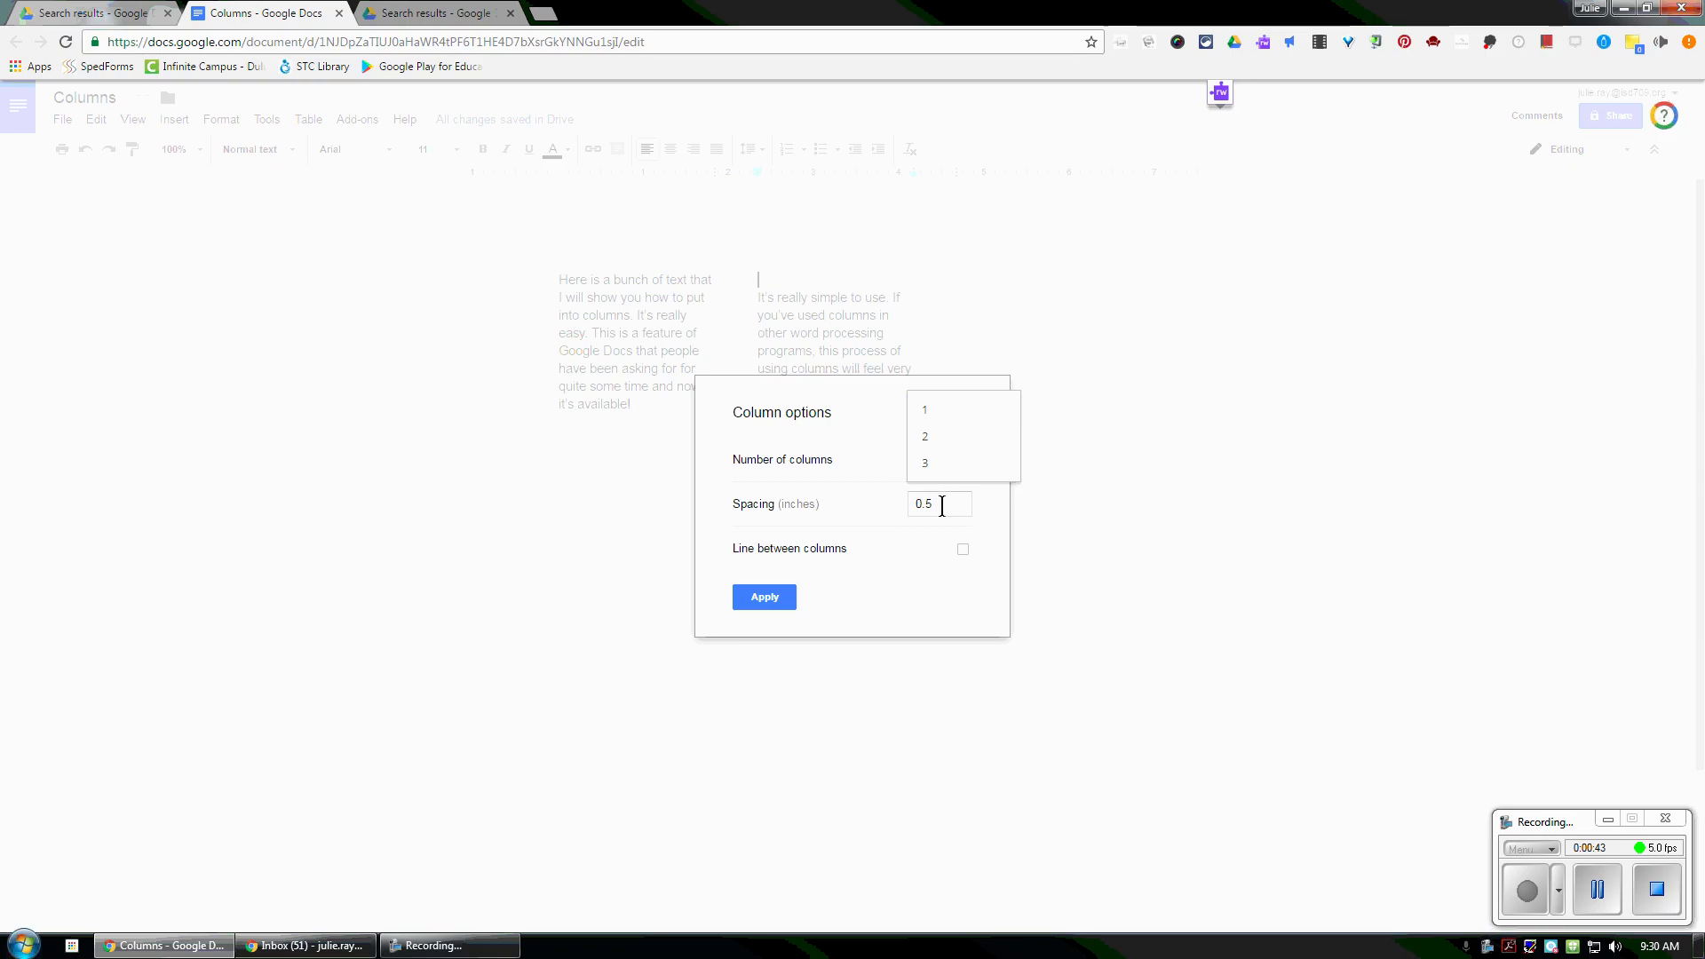
click(923, 462)
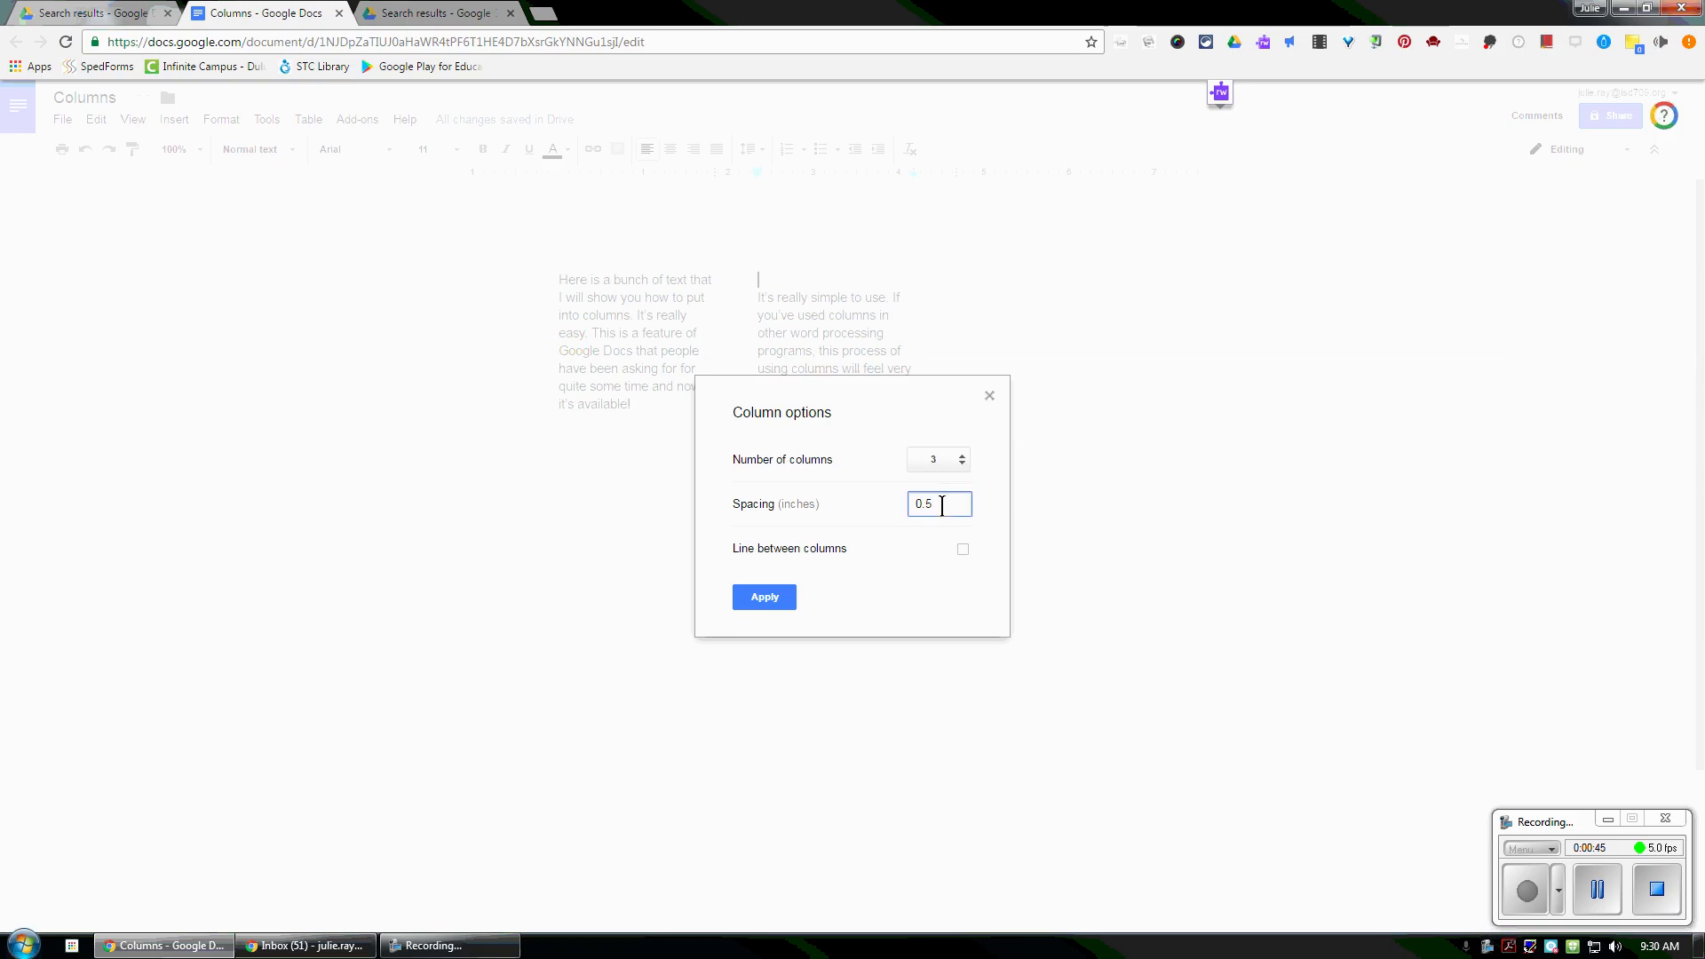
click(961, 549)
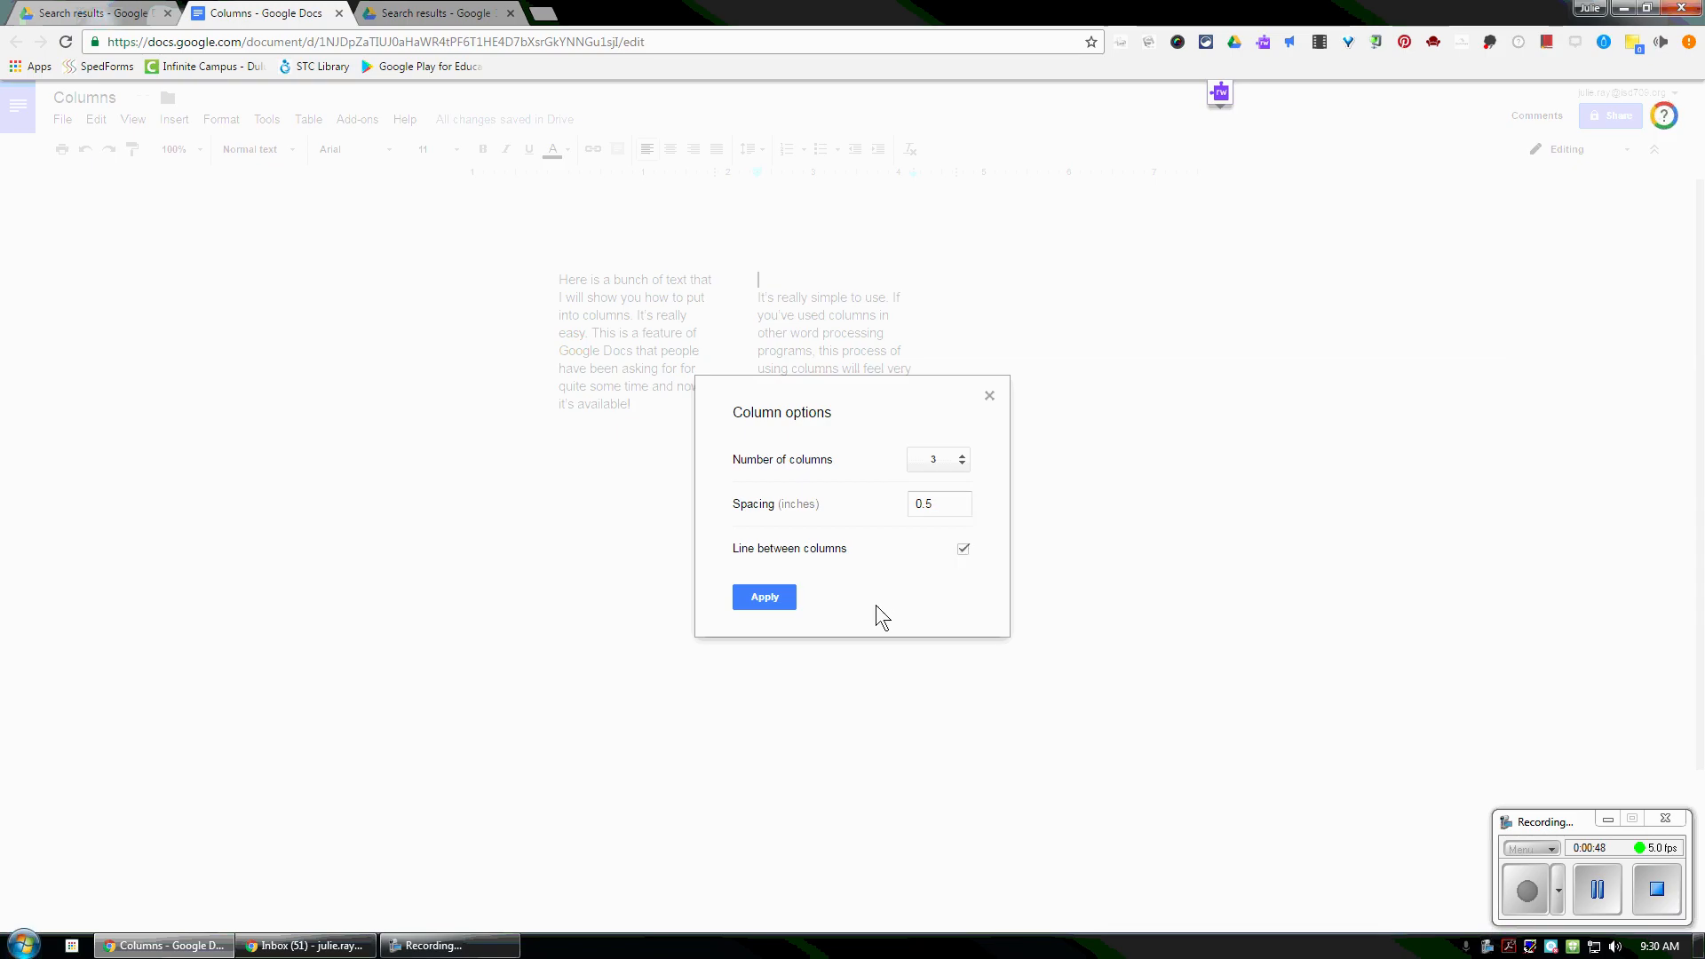
click(764, 597)
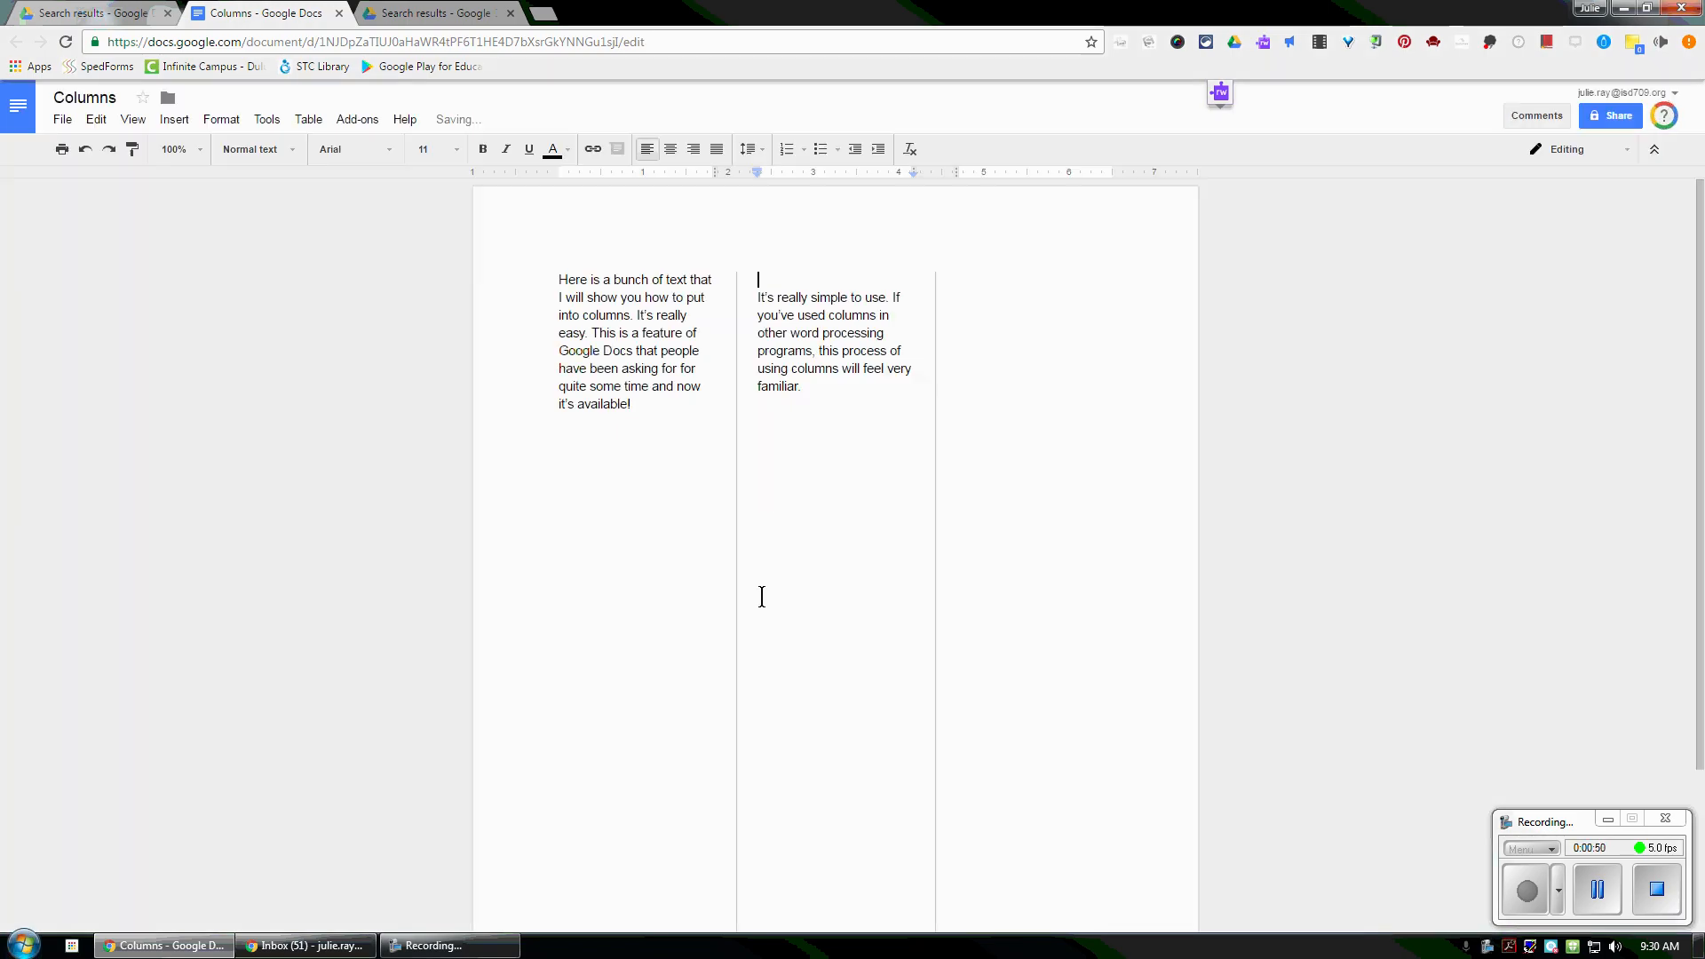